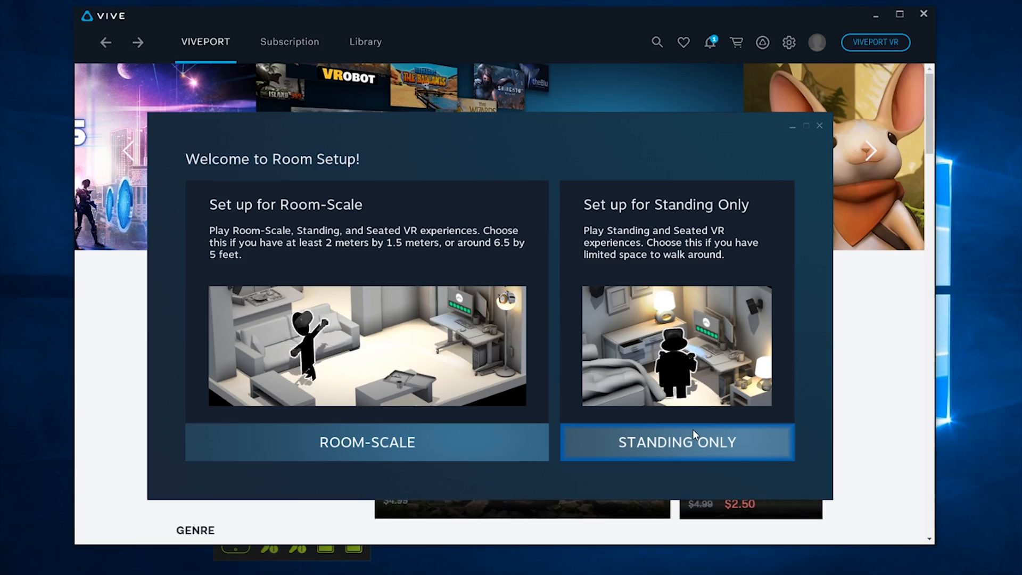
Choose the Standing Only play area option on the Room Setup welcome screen.
{"action": "left_click", "coordinate": [678, 442]}
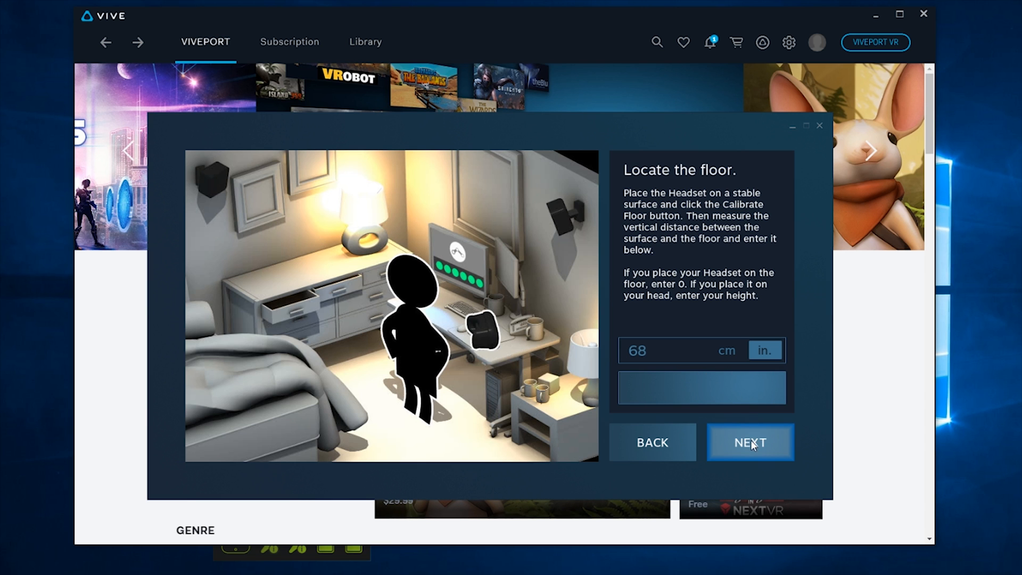
{"action": "left_click", "coordinate": [750, 443]}
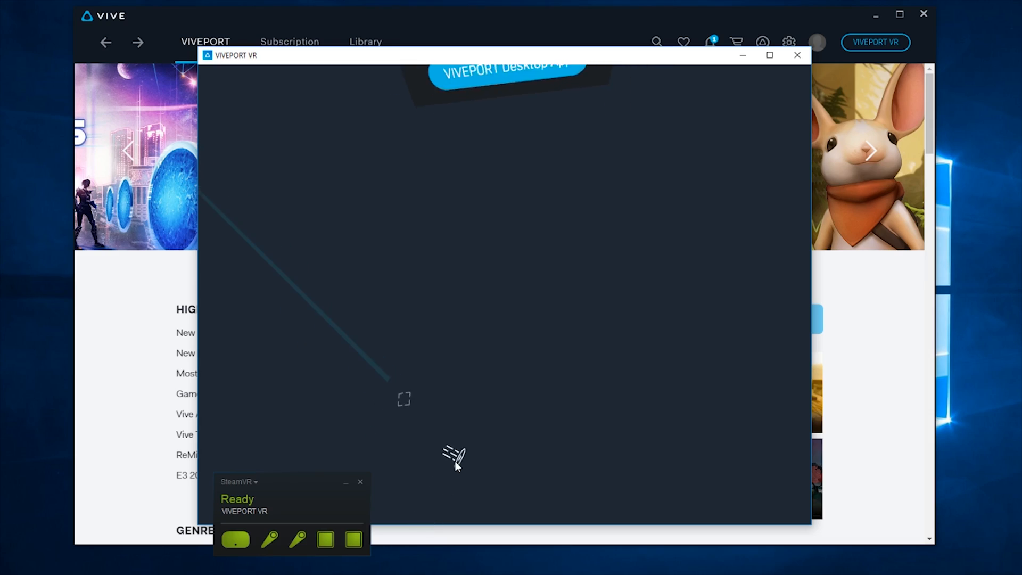